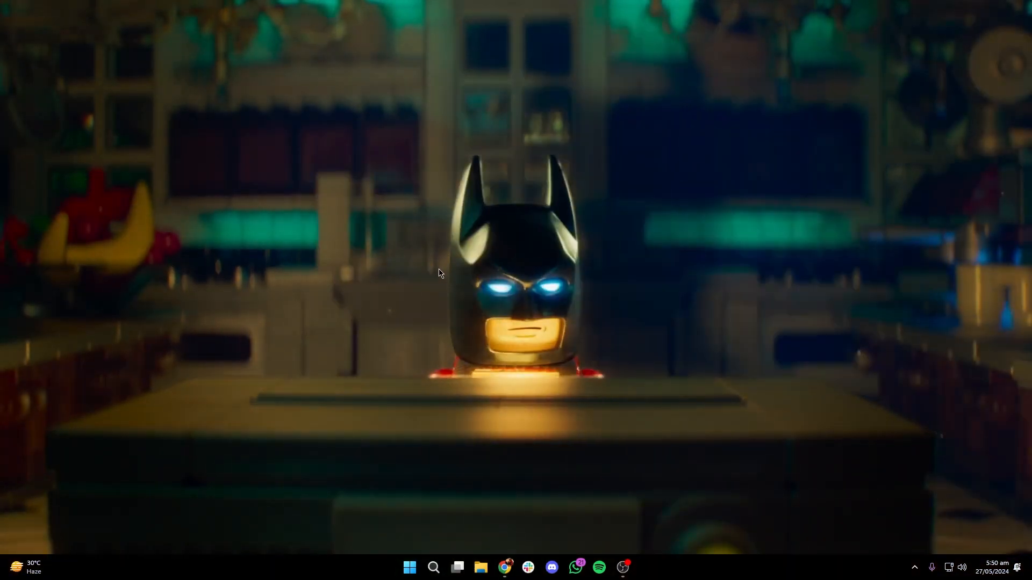
# Start downloading Game Ready Driver 555.85 from the NVIDIA App's Drivers page
pyautogui.click(633, 567)
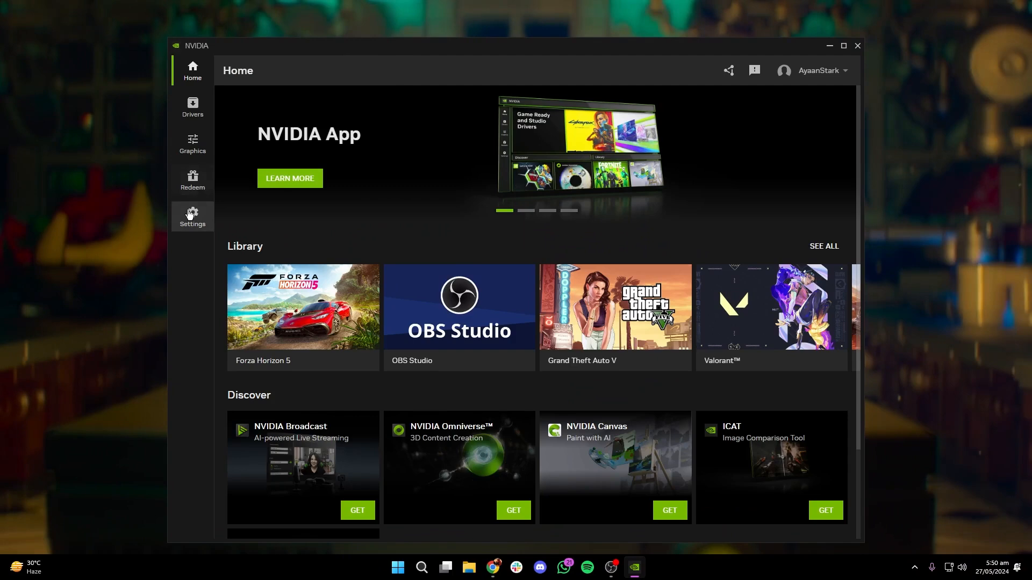
pyautogui.click(191, 217)
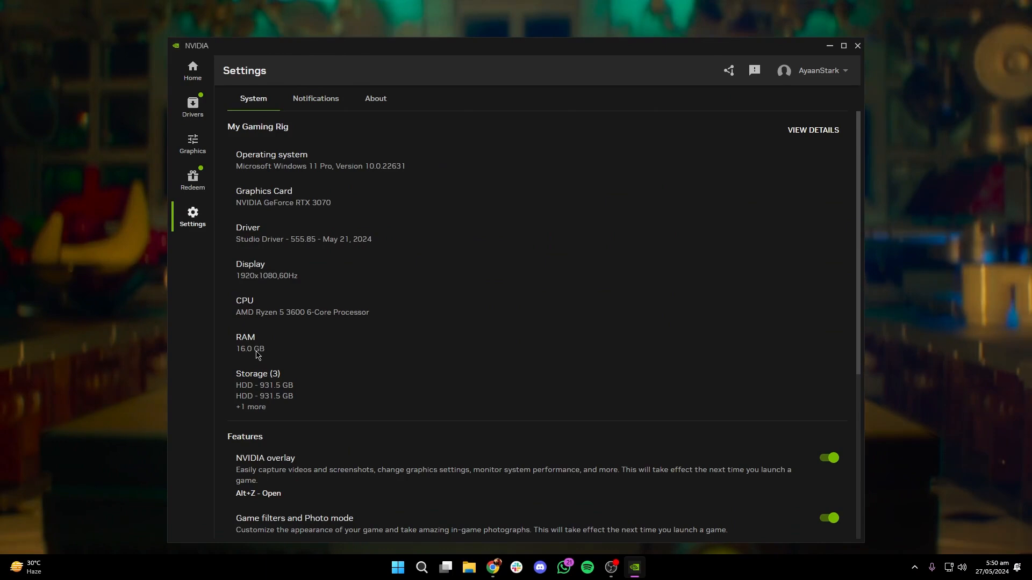
pyautogui.click(192, 106)
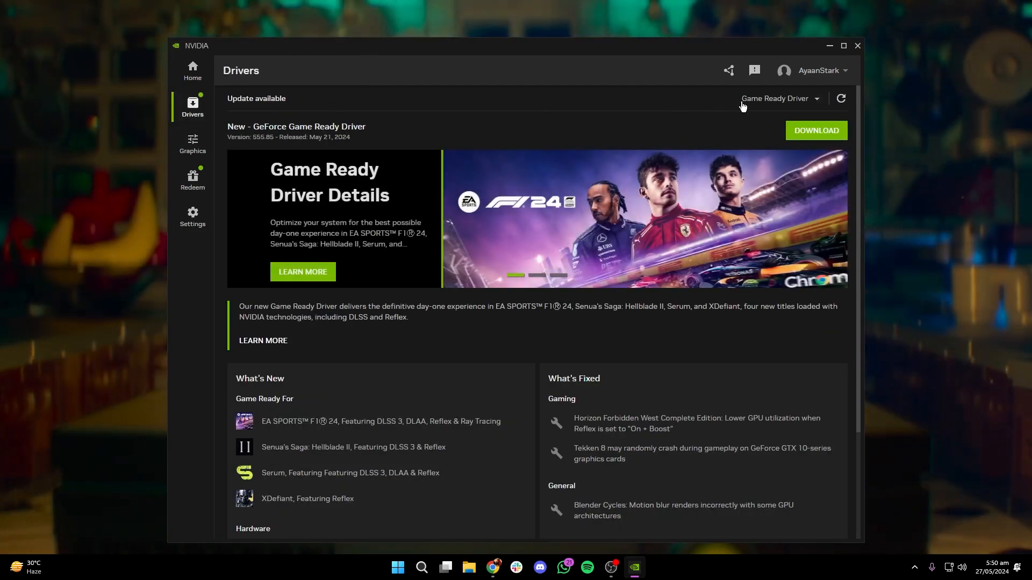
pyautogui.click(815, 130)
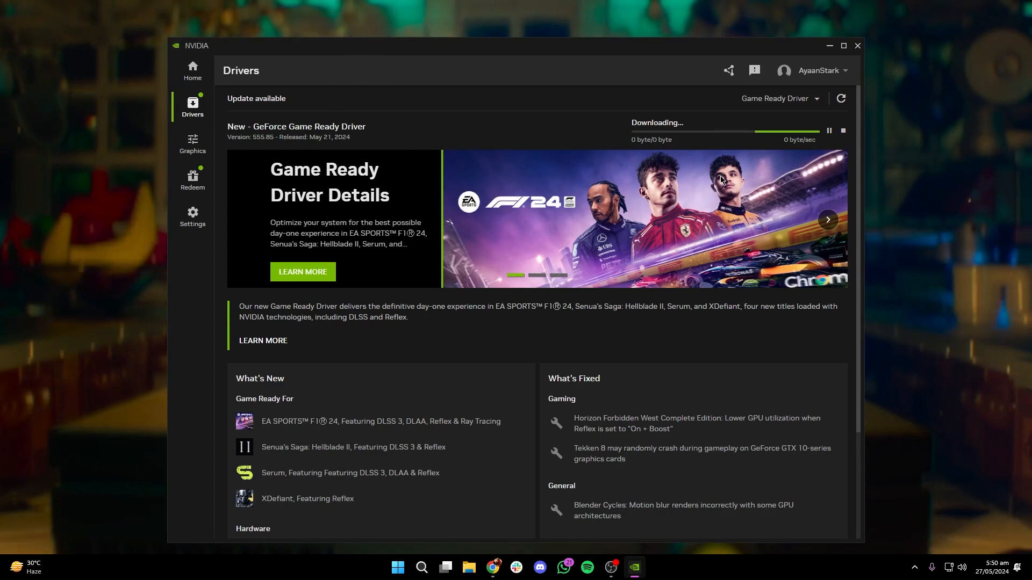
pyautogui.click(858, 45)
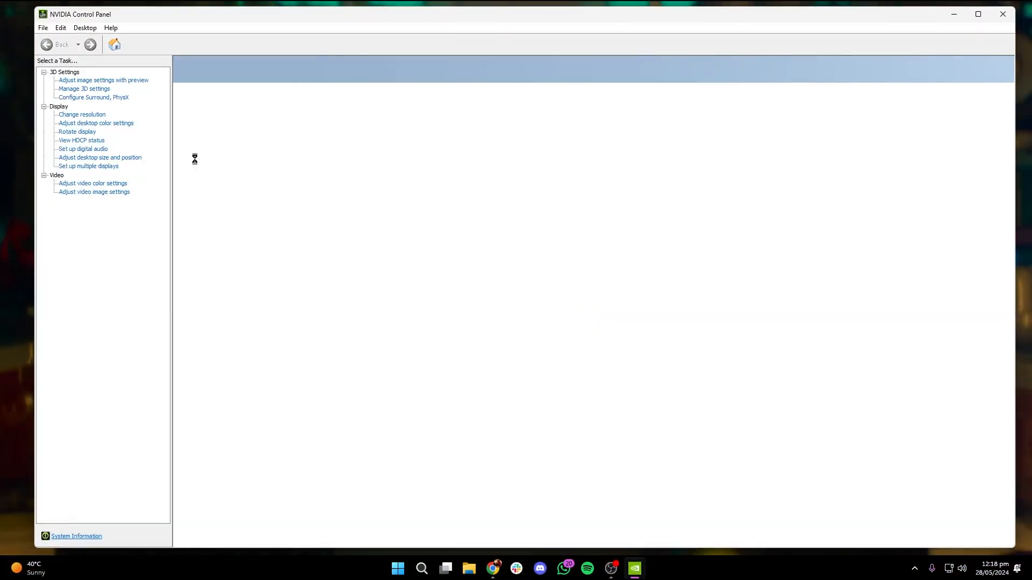
# In Manage 3D Settings > Global Settings, set Anisotropic filtering to Off
pyautogui.click(103, 80)
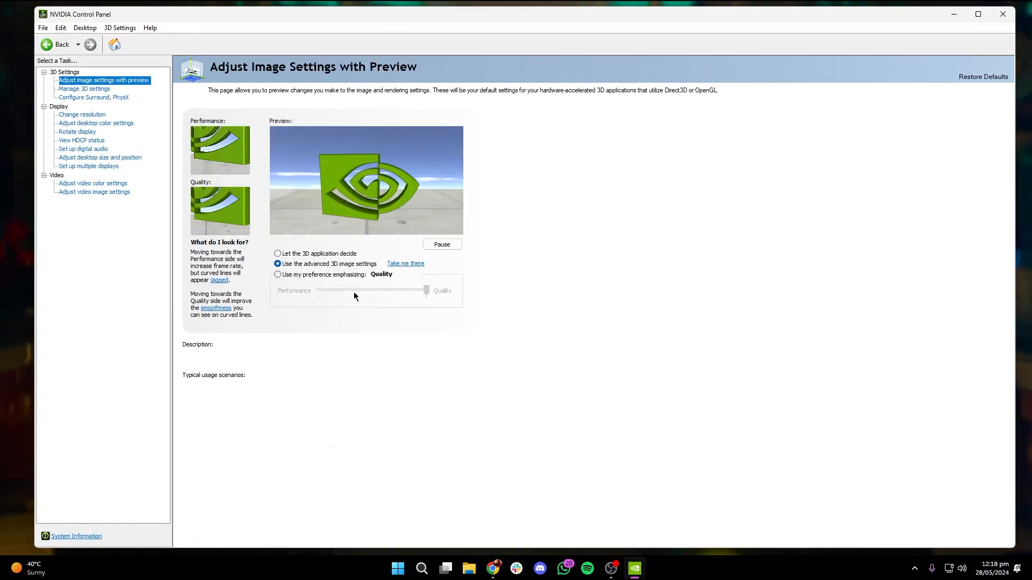
pyautogui.click(83, 89)
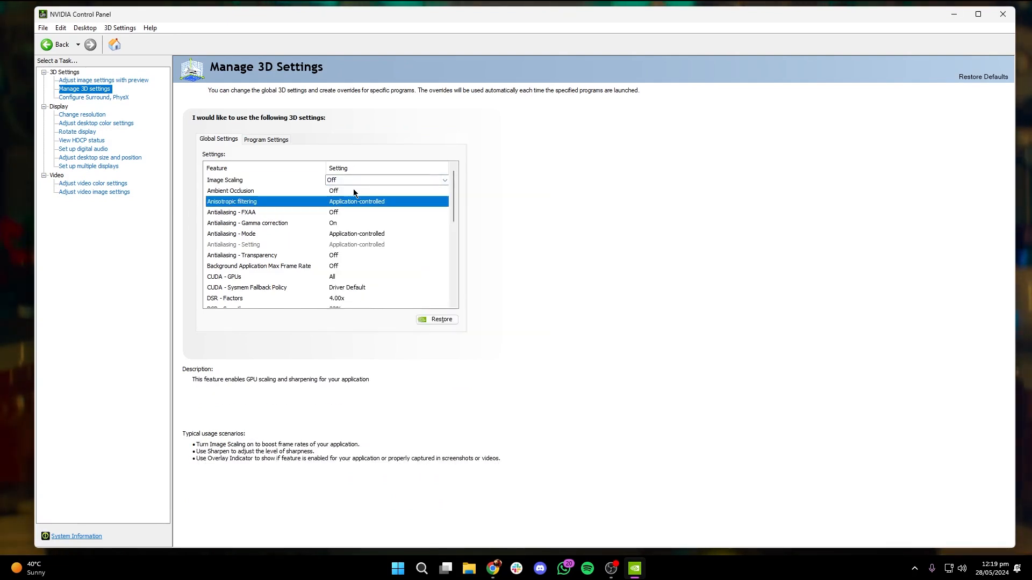
pyautogui.click(230, 192)
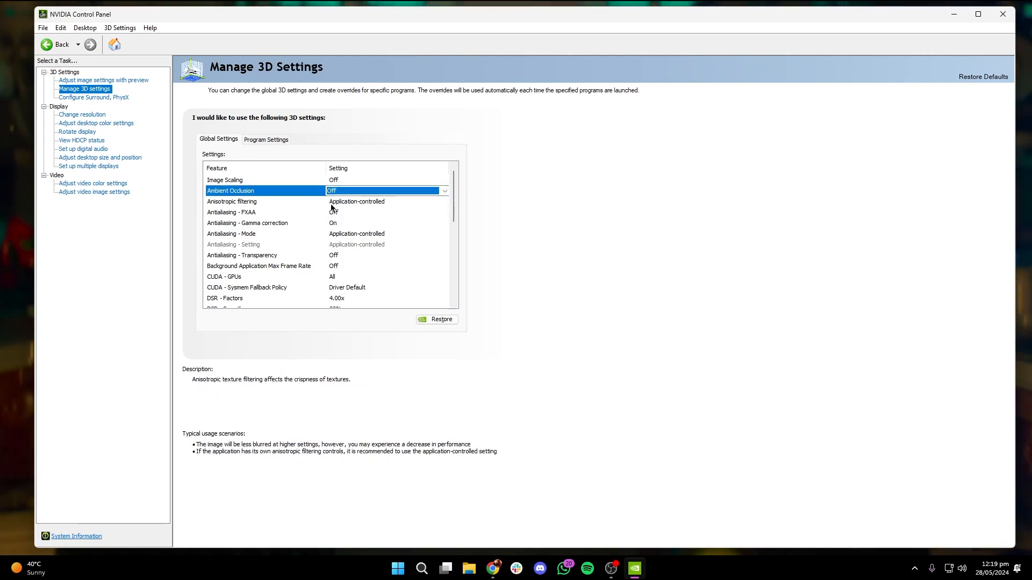
pyautogui.click(232, 201)
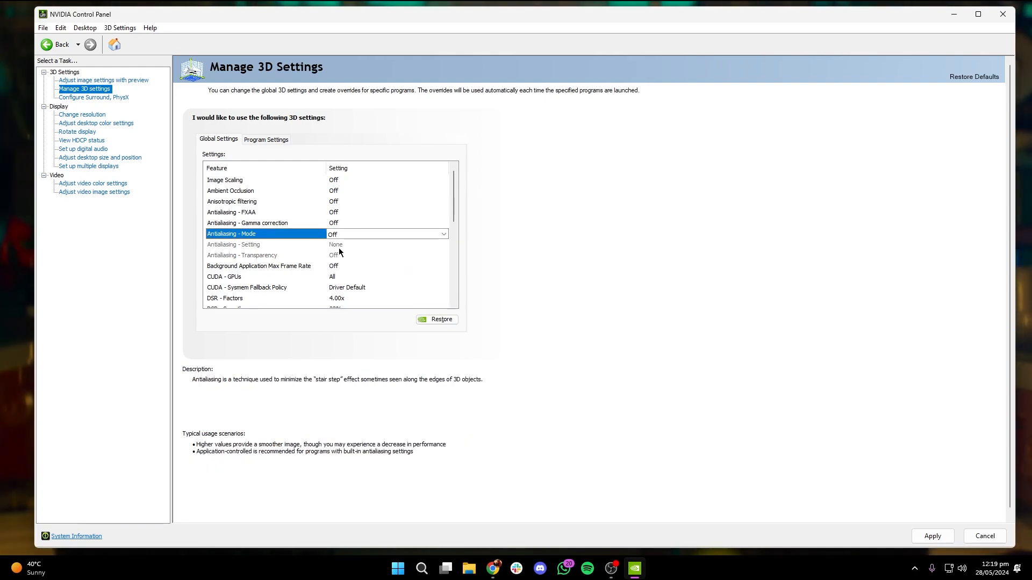
# Set CUDA Sysmem Fallback Policy to Prefer No Sysmem Fallback and confirm DSR smoothness at 33%
pyautogui.scroll(-3)
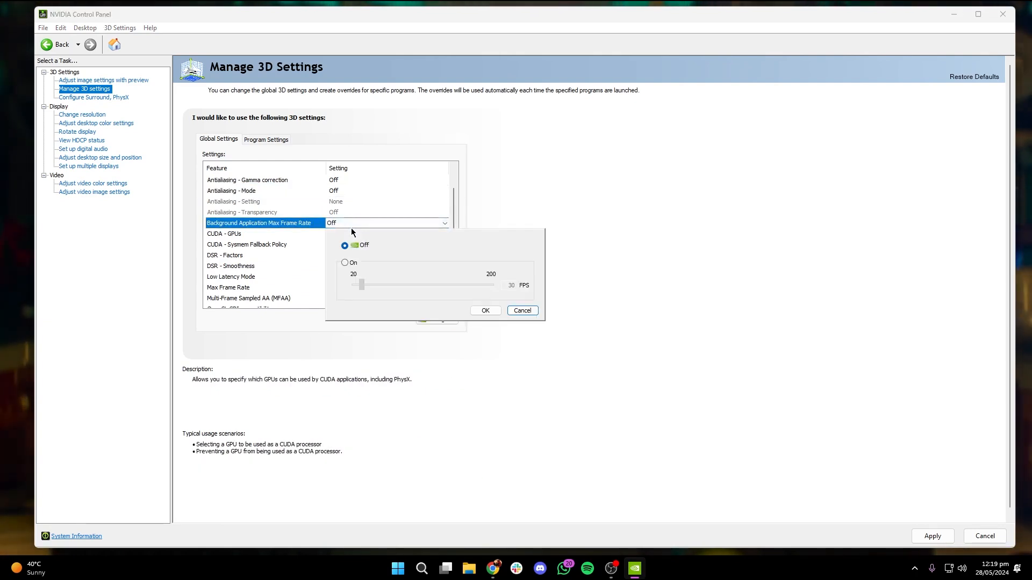
pyautogui.click(521, 309)
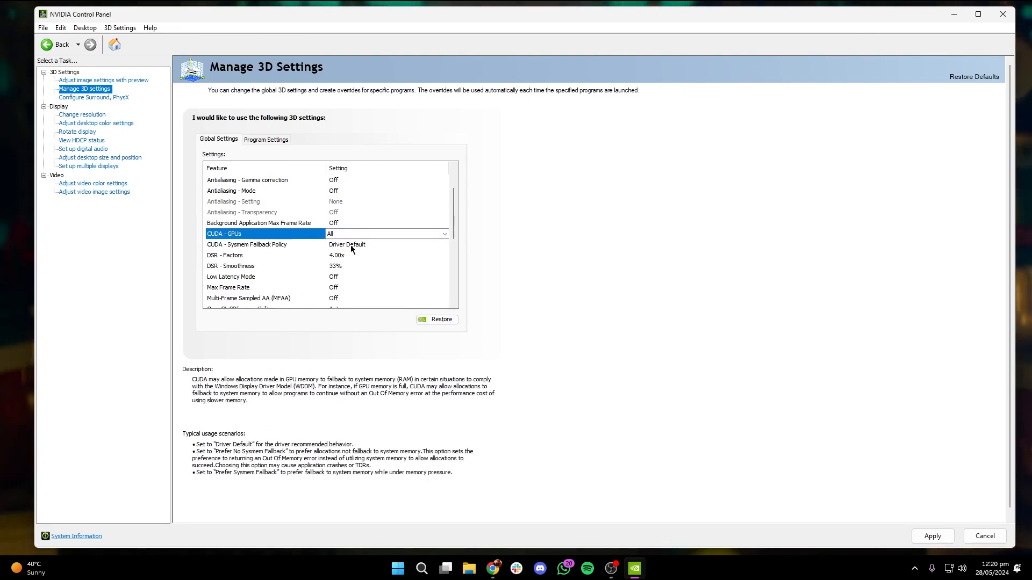
pyautogui.click(442, 244)
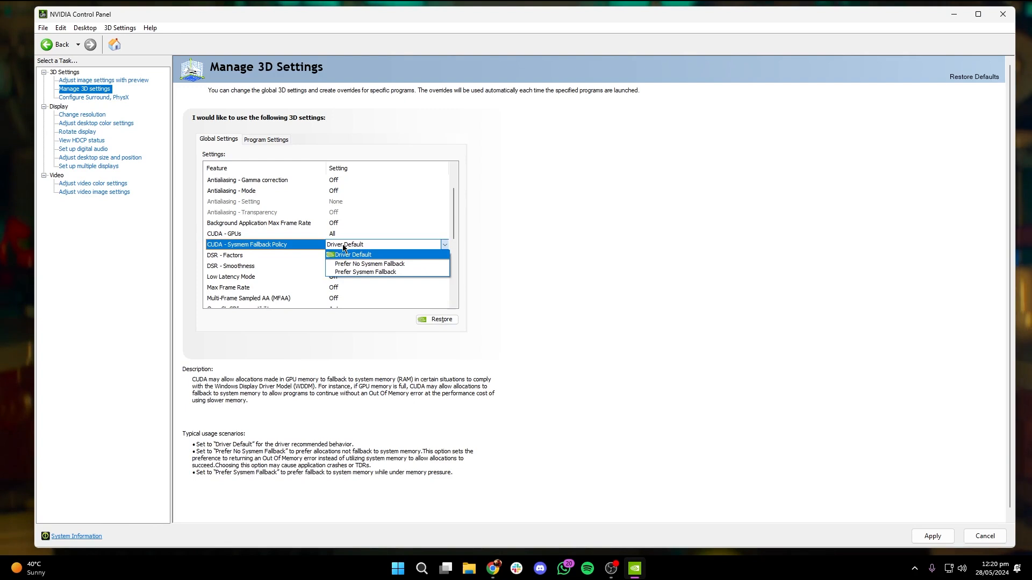
pyautogui.click(353, 256)
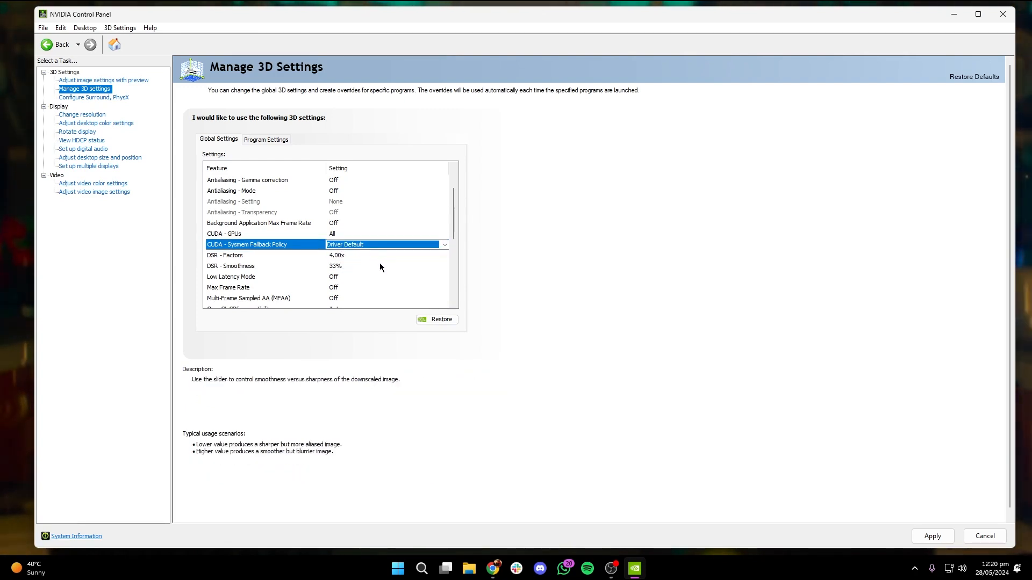
pyautogui.moveTo(345, 257)
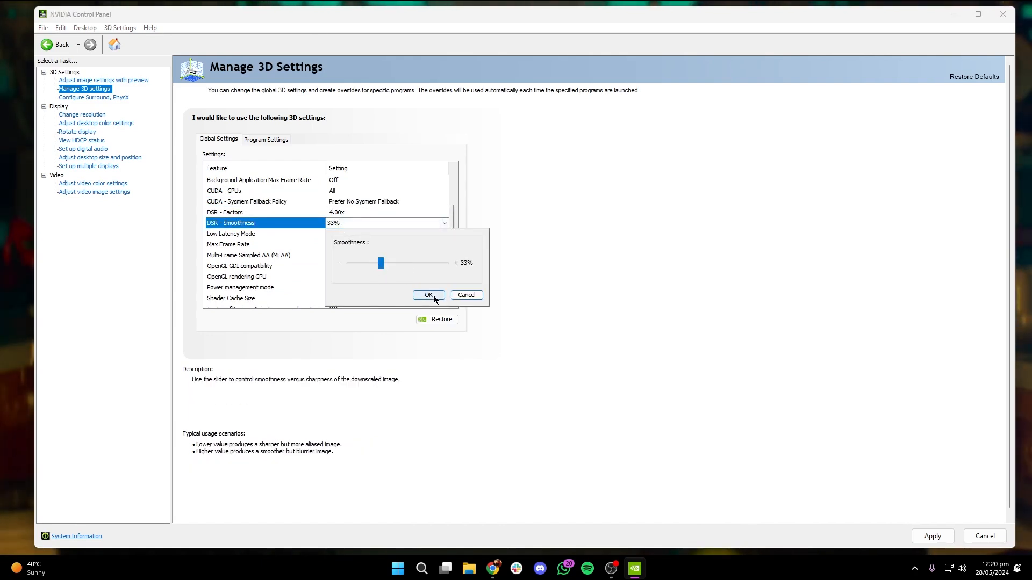
pyautogui.click(428, 294)
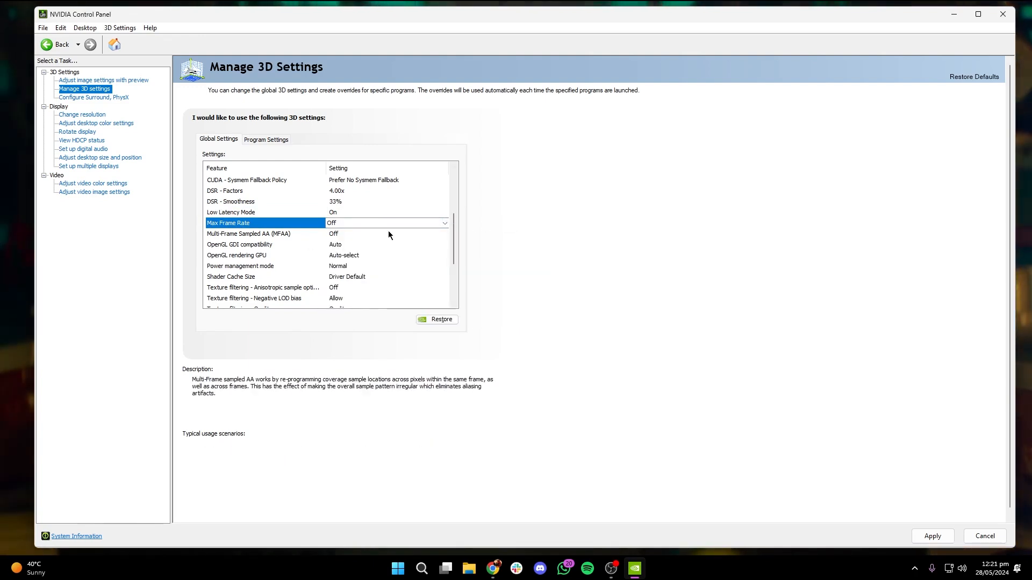
# Review OpenGL settings and keep Power management mode at Normal
pyautogui.click(248, 233)
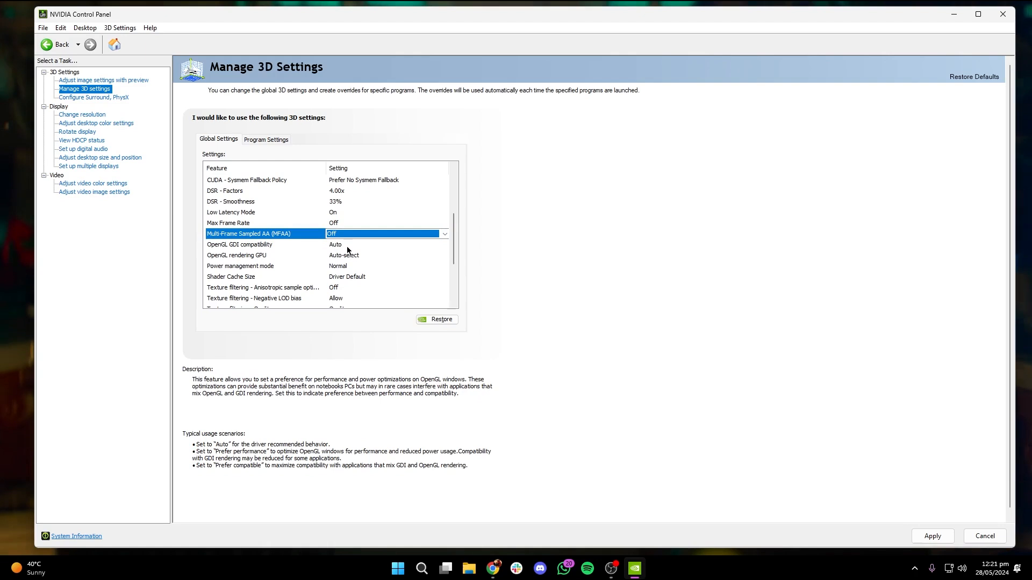
pyautogui.click(445, 244)
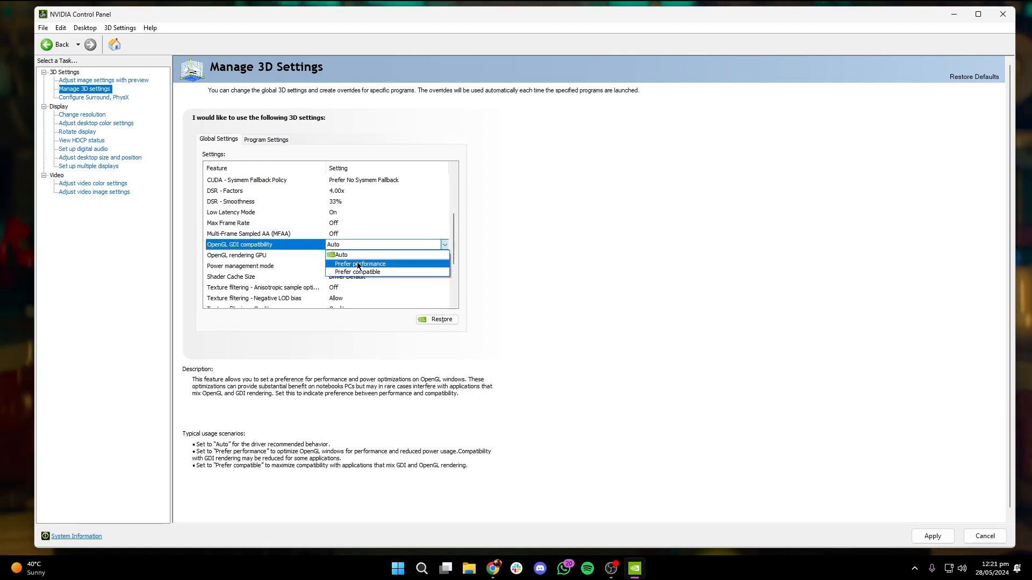
pyautogui.moveTo(341, 255)
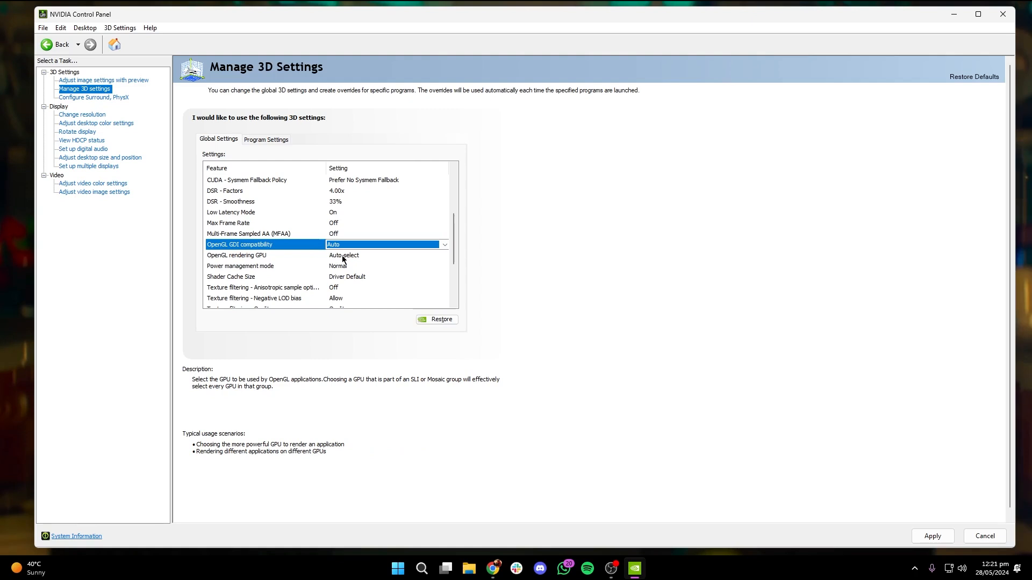
pyautogui.click(386, 256)
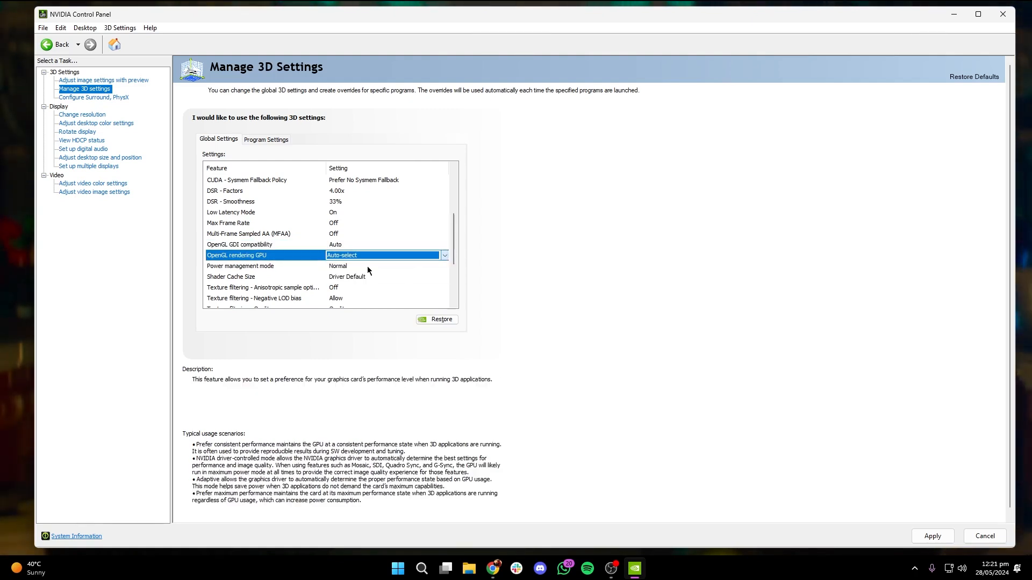
pyautogui.click(264, 266)
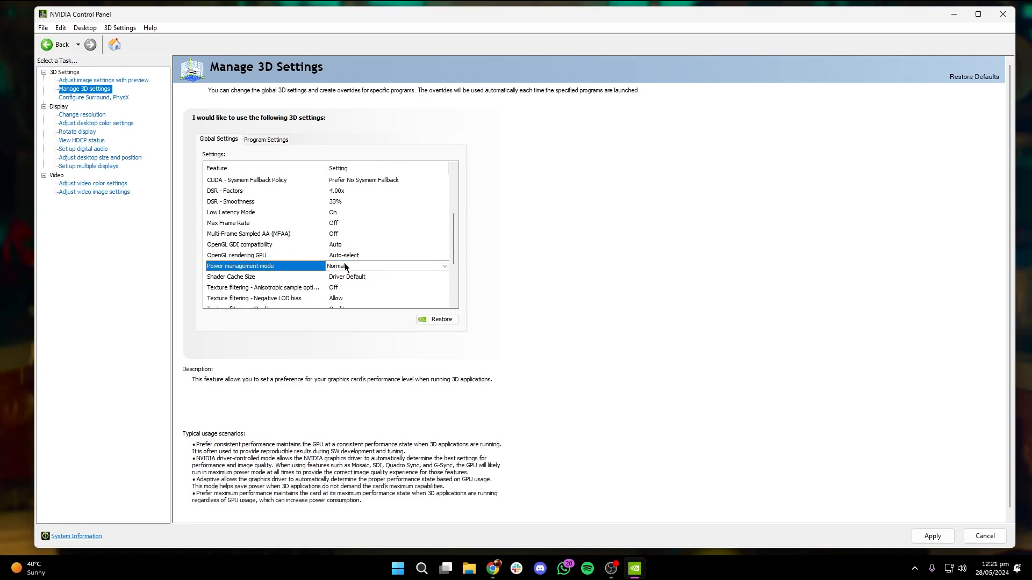
pyautogui.click(445, 266)
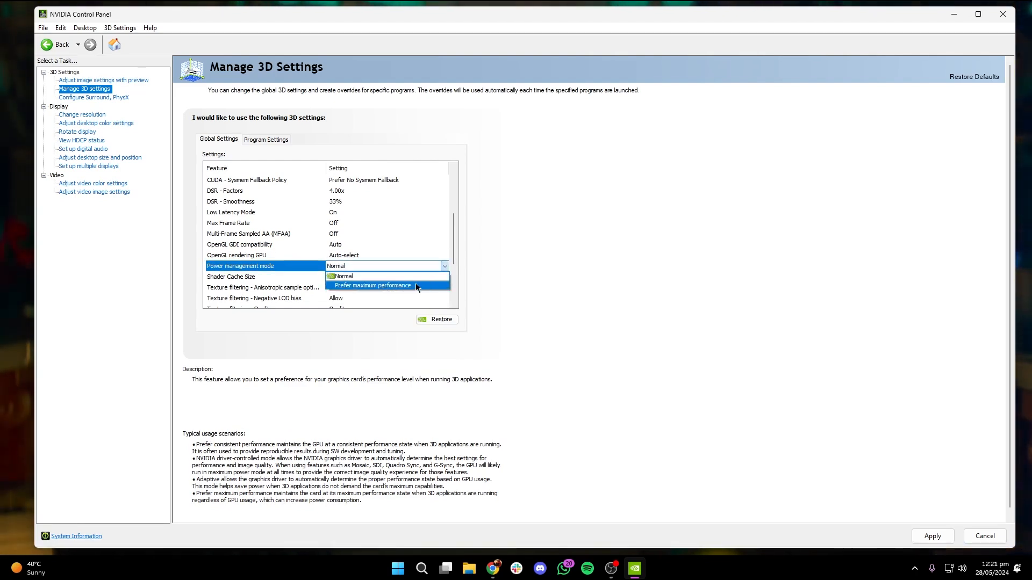
pyautogui.click(342, 276)
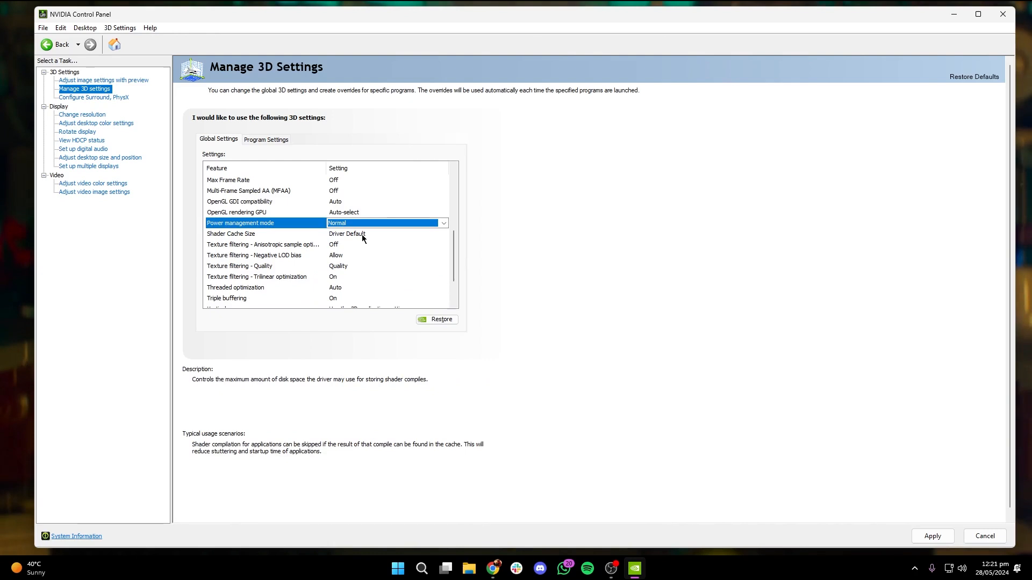
# Set the global Shader Cache Size to 10 GB
pyautogui.click(444, 233)
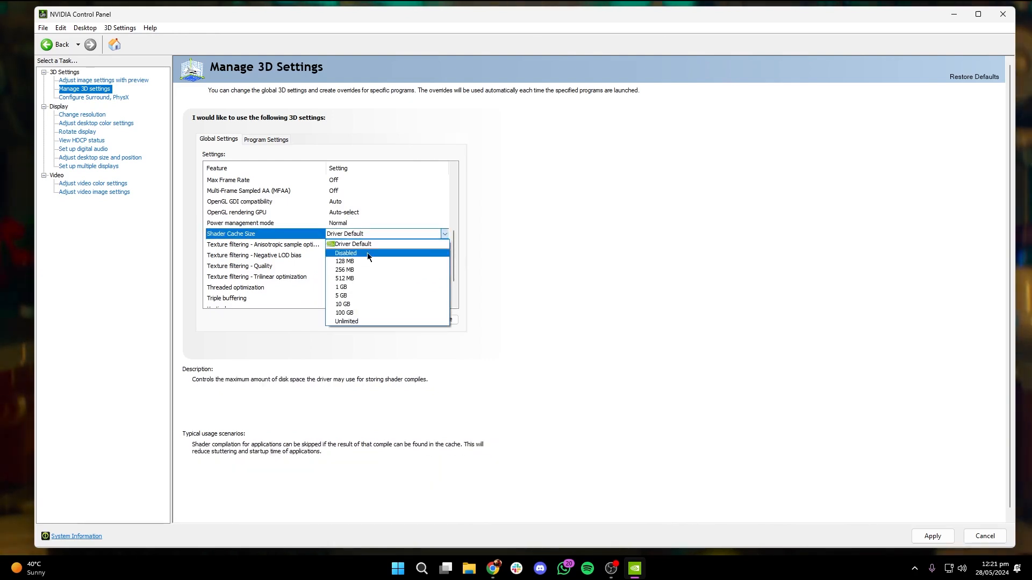
pyautogui.moveTo(374, 304)
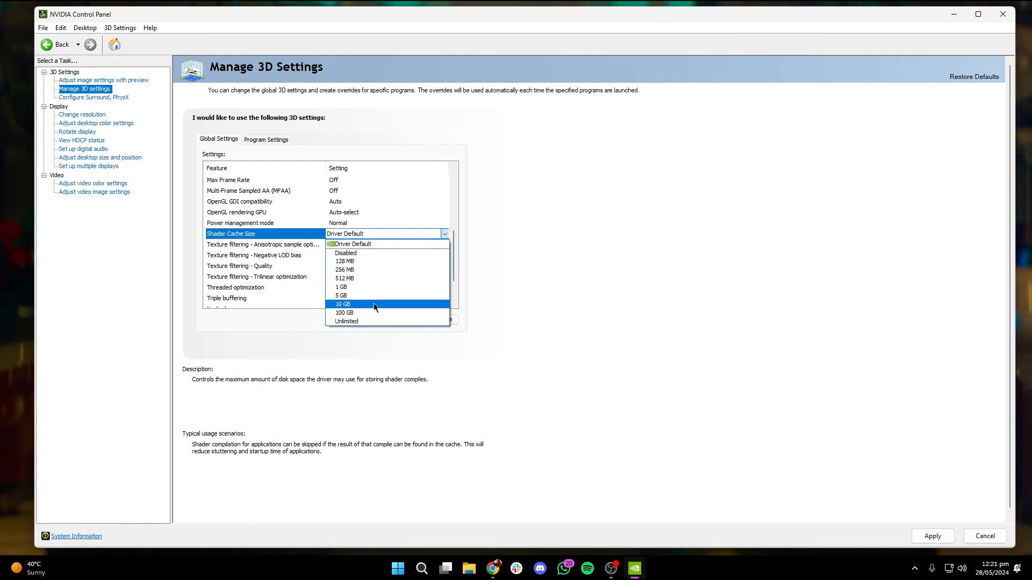
pyautogui.click(343, 304)
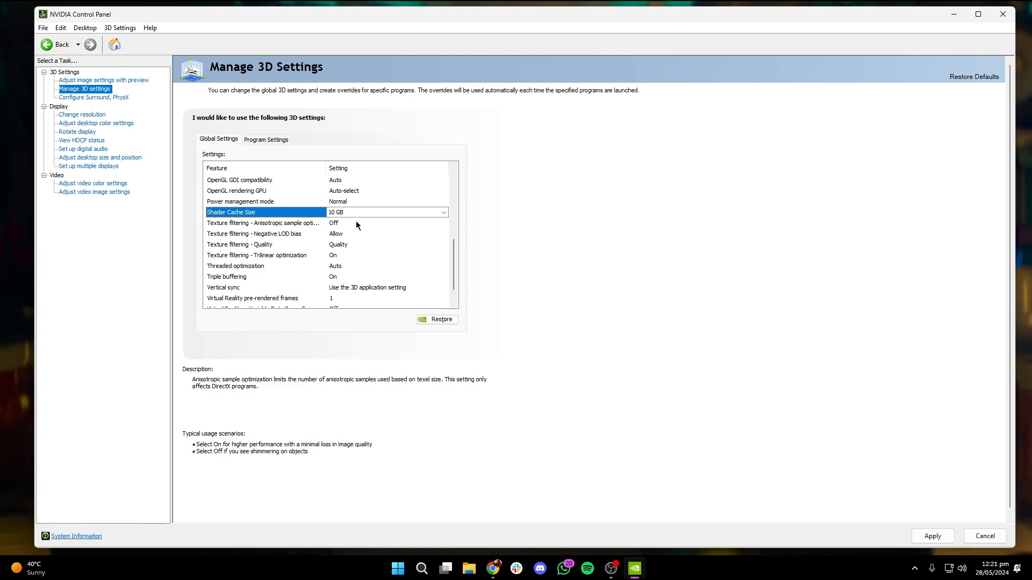
# Turn on anisotropic sample optimization, set texture filtering quality to Performance, keep trilinear optimization On
pyautogui.click(264, 222)
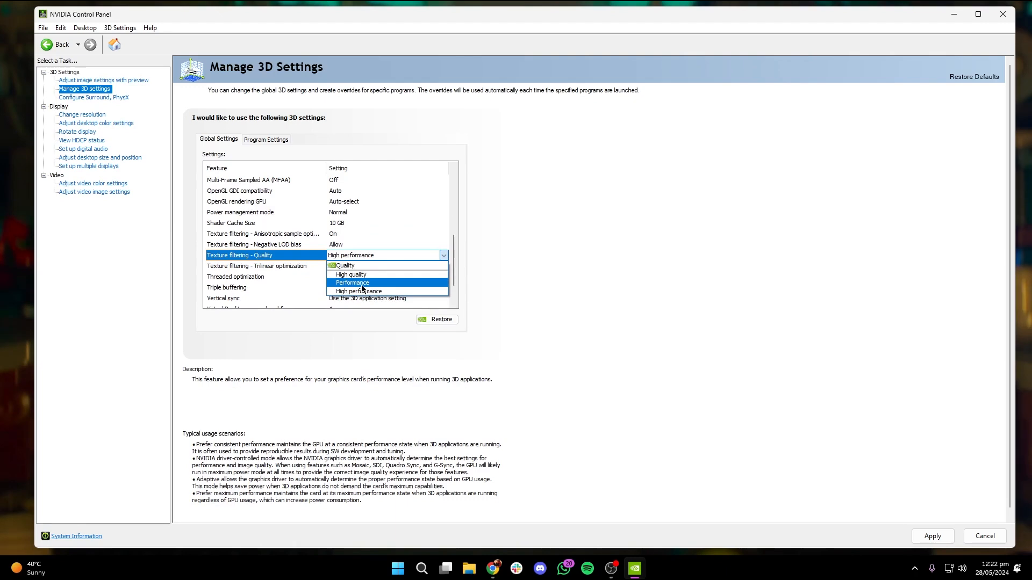
pyautogui.click(352, 283)
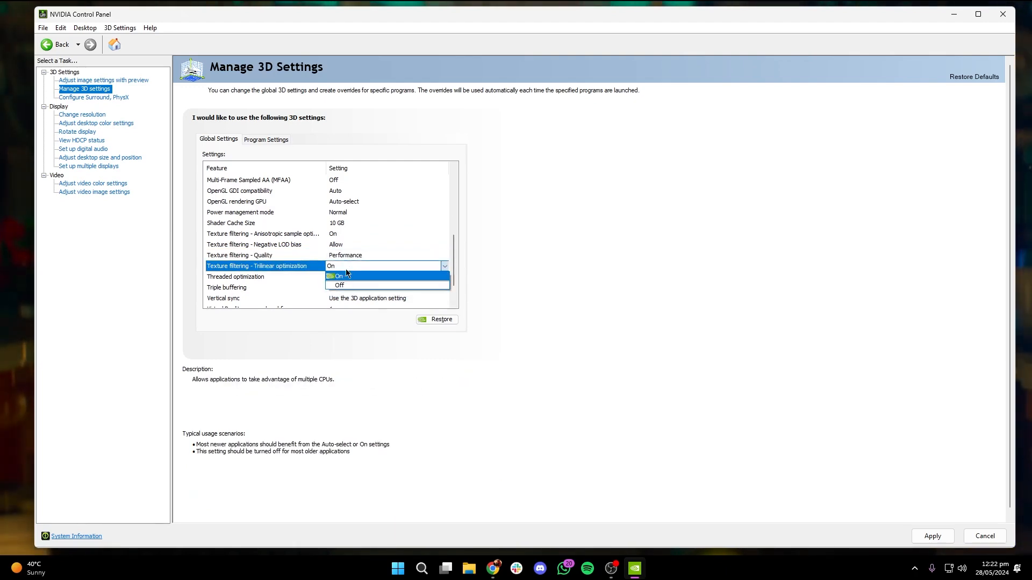
pyautogui.click(338, 277)
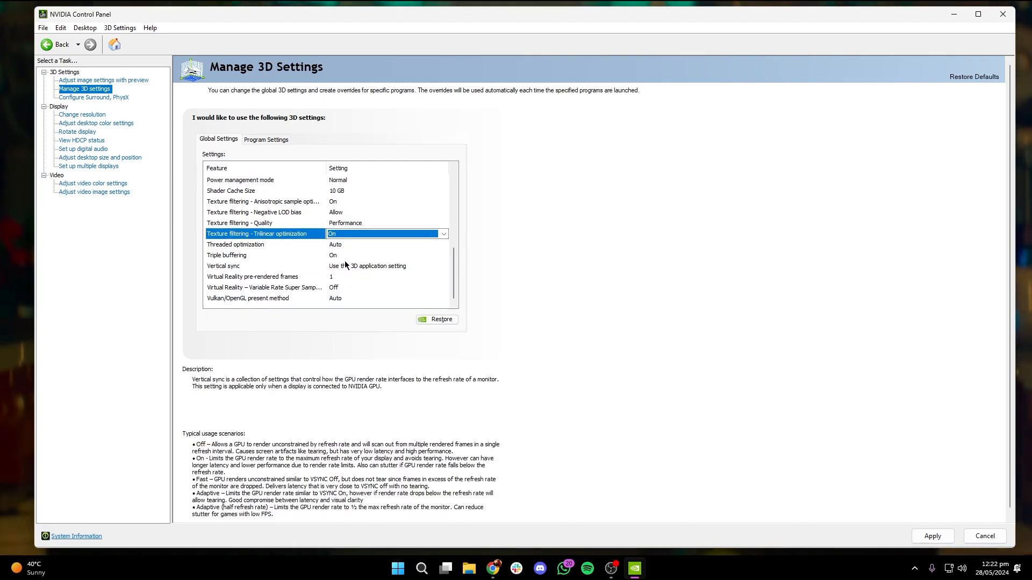
pyautogui.click(235, 244)
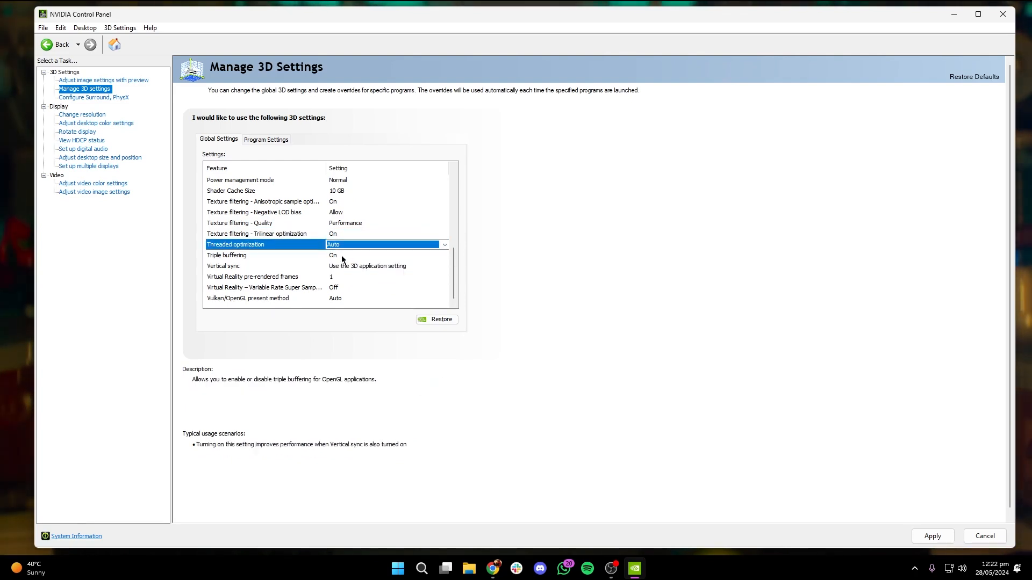
pyautogui.click(226, 256)
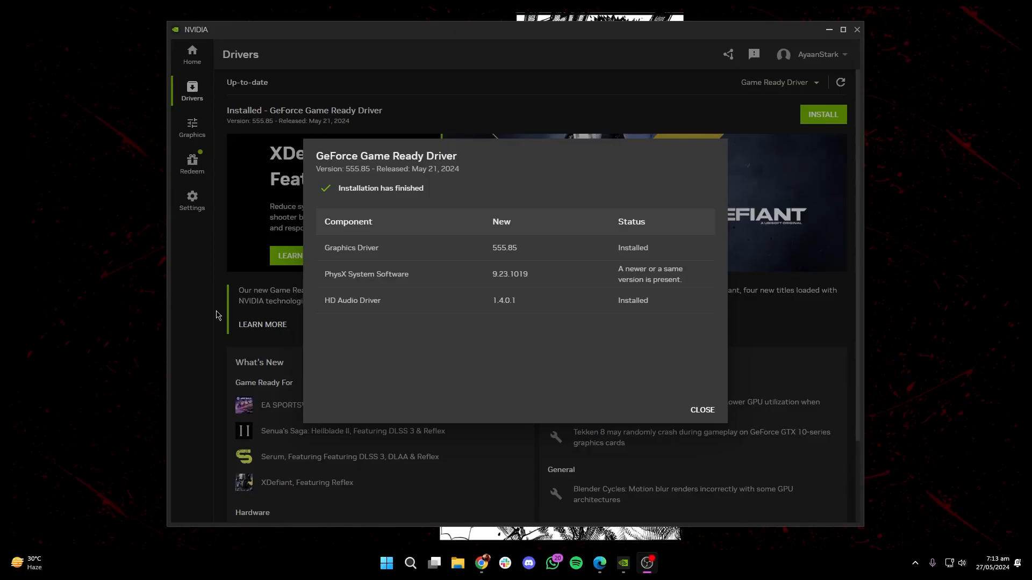
pyautogui.moveTo(352, 177)
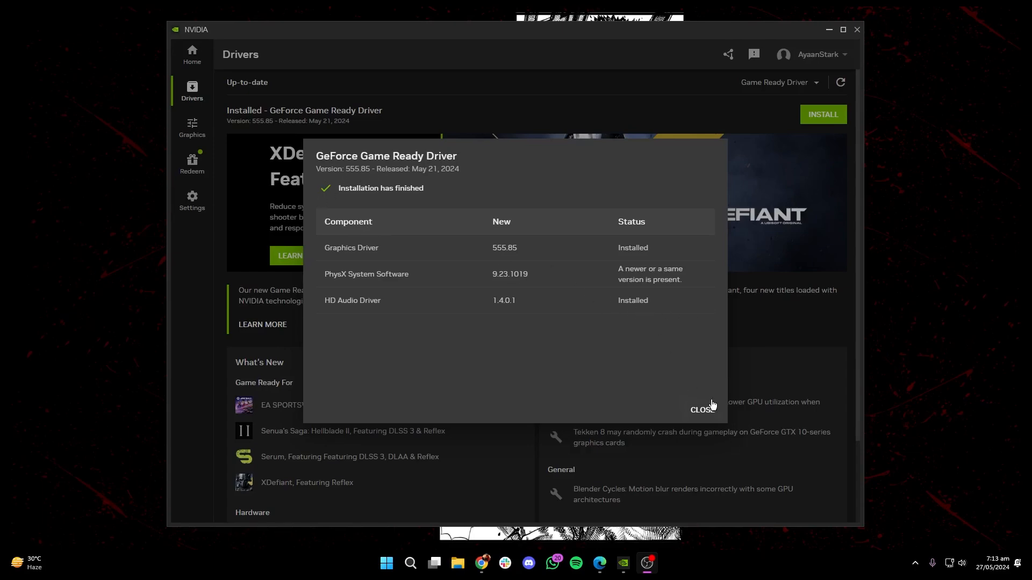
# Close the driver installation summary and view the System details under Settings
pyautogui.click(702, 410)
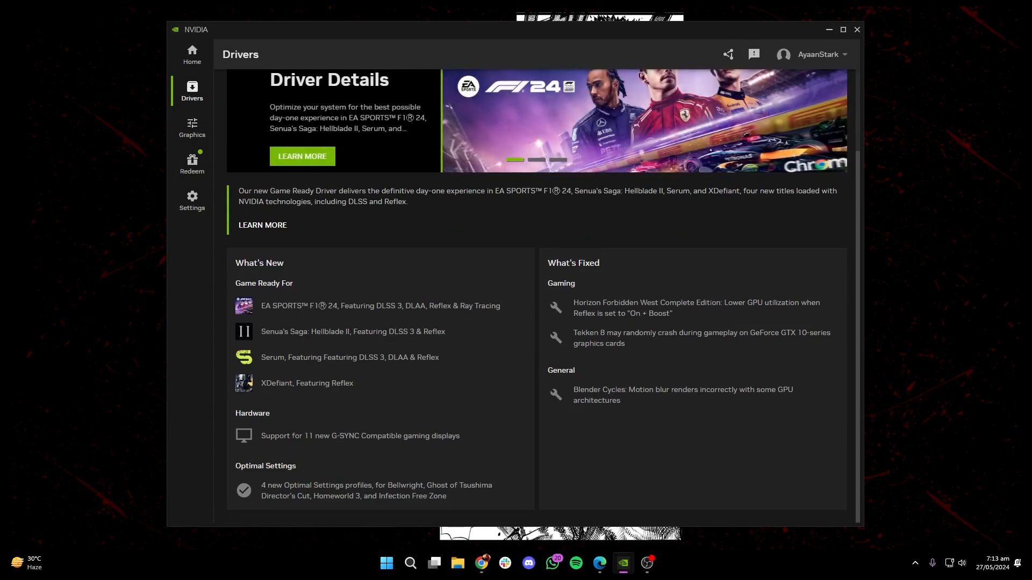
pyautogui.click(387, 566)
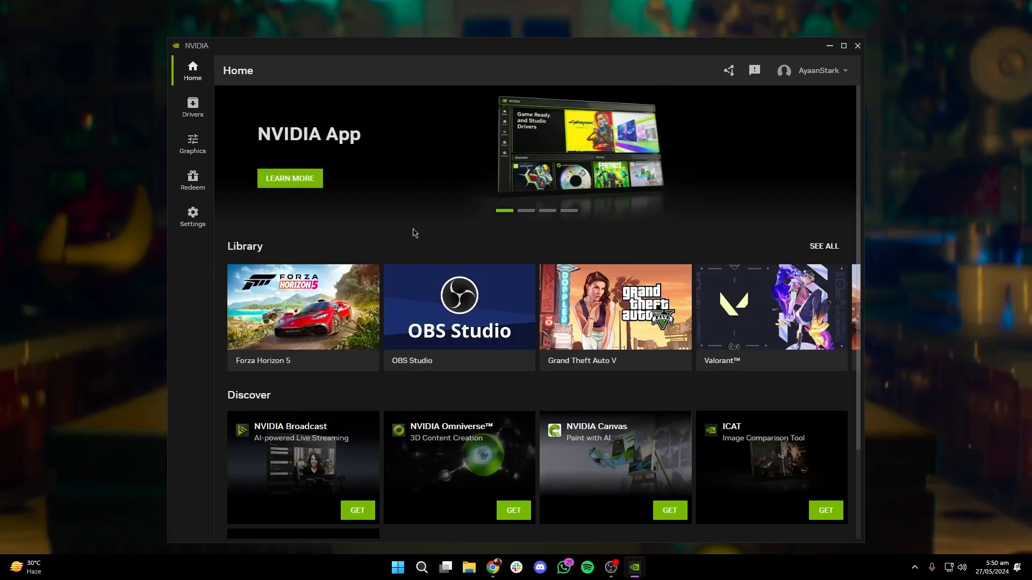
pyautogui.click(192, 217)
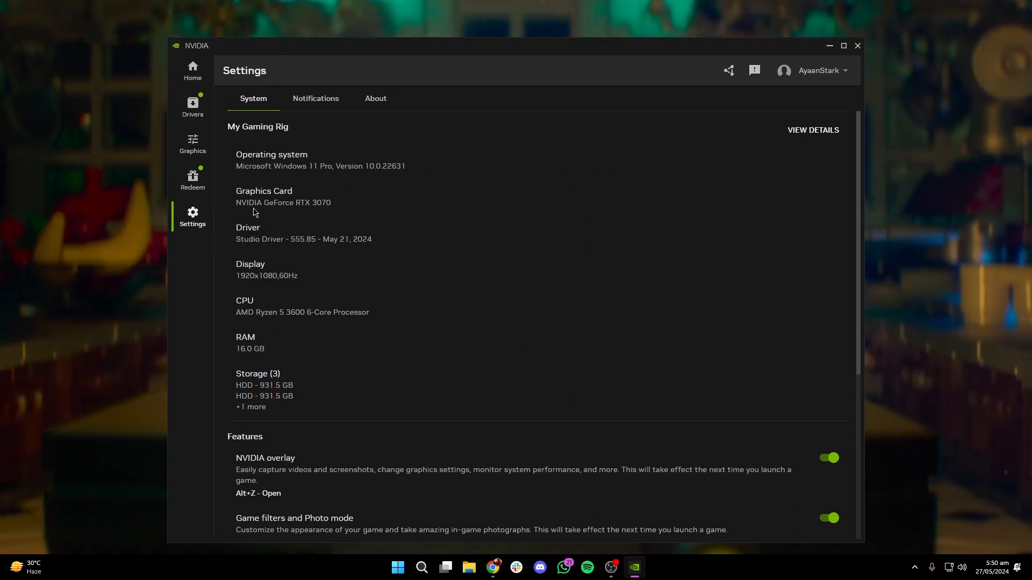
# In Graphics > Global Settings, keep DSR factors and set Low Latency Mode to Ultra
pyautogui.click(192, 107)
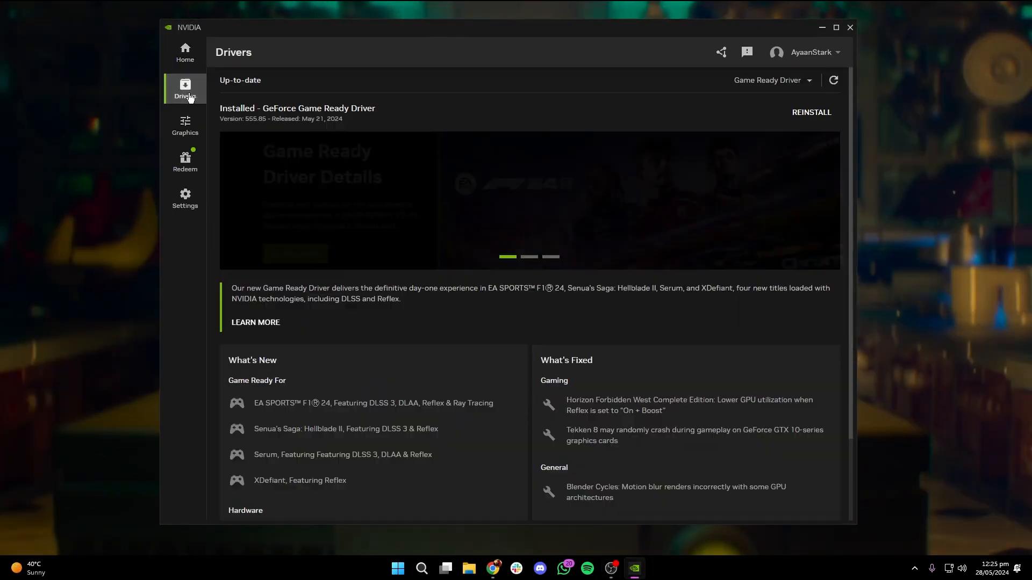
pyautogui.click(185, 125)
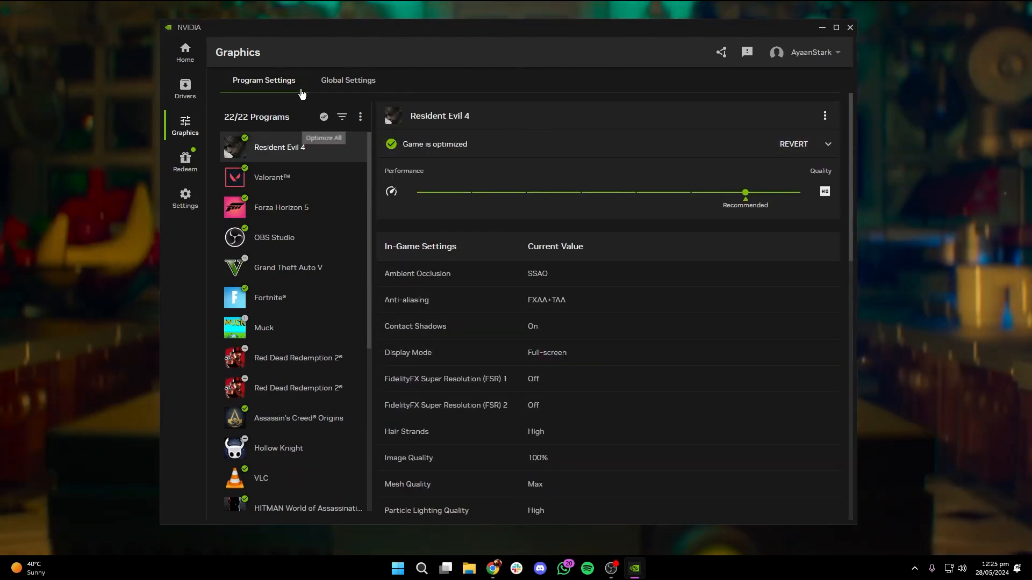
pyautogui.click(347, 80)
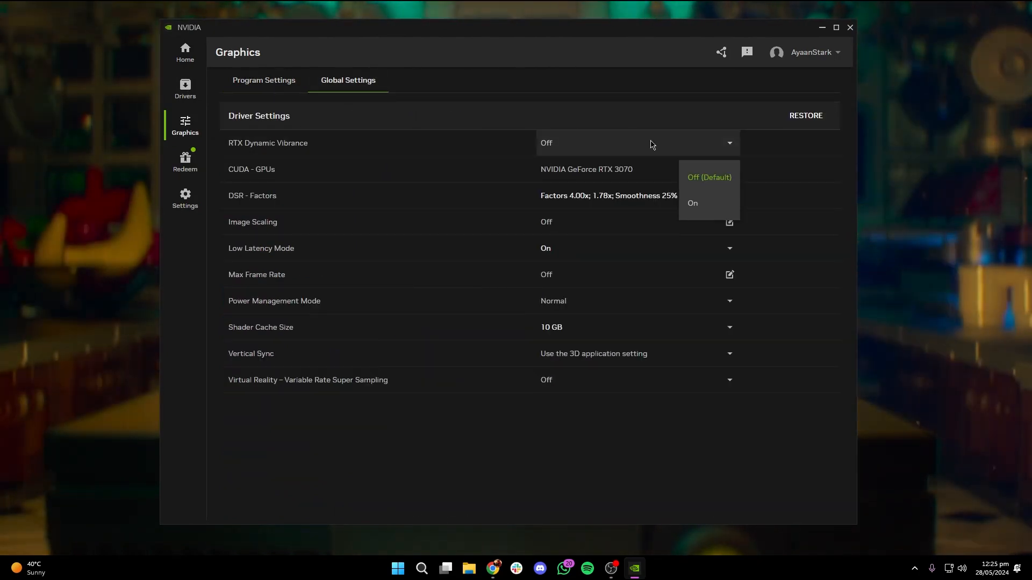
pyautogui.click(729, 169)
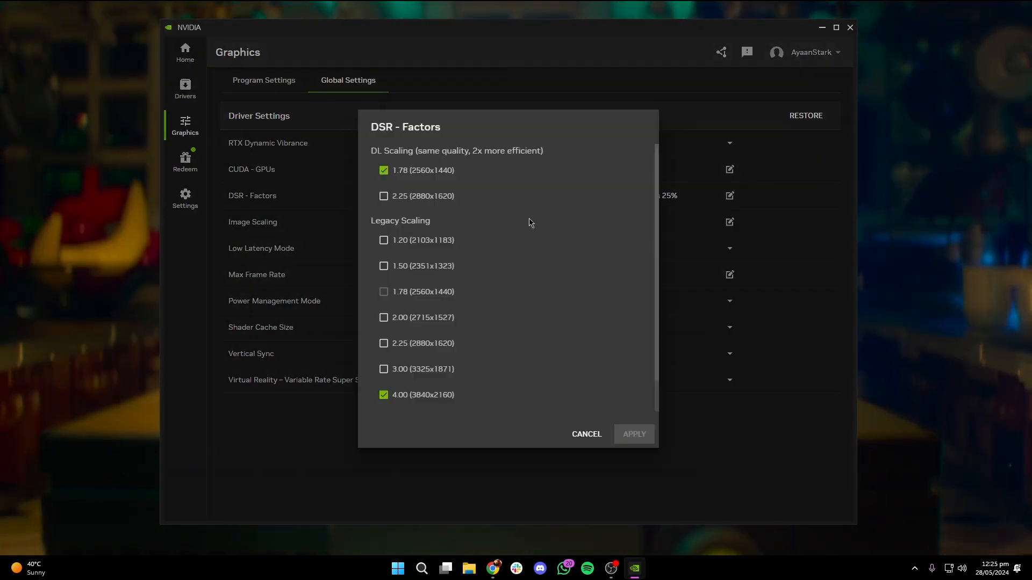
pyautogui.moveTo(425, 174)
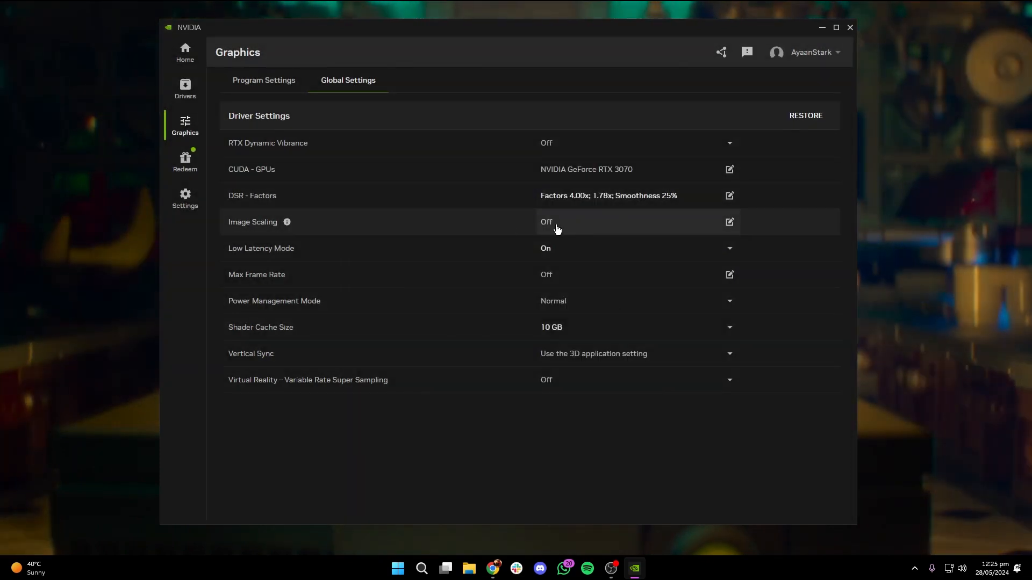
pyautogui.moveTo(603, 254)
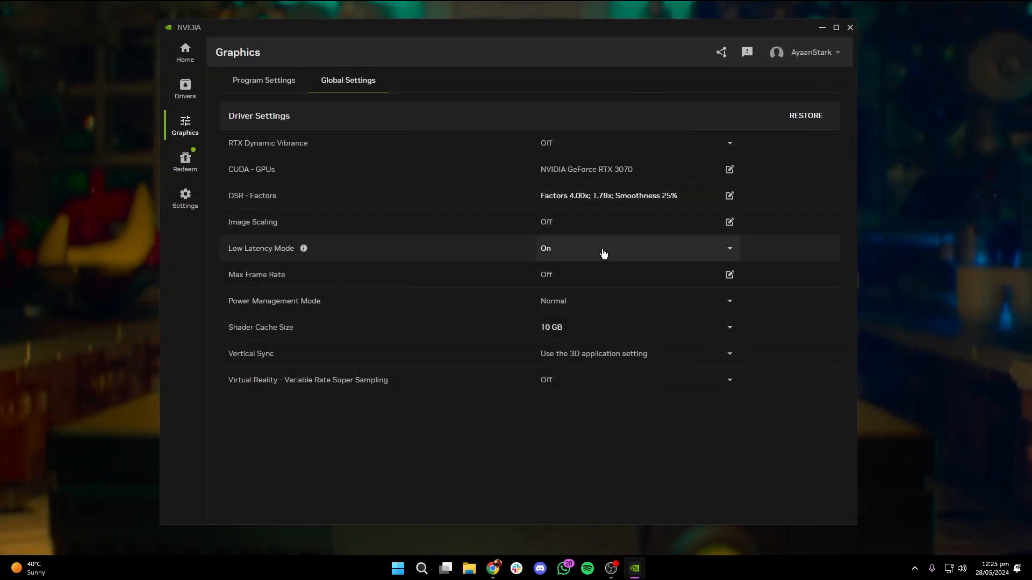
pyautogui.click(727, 249)
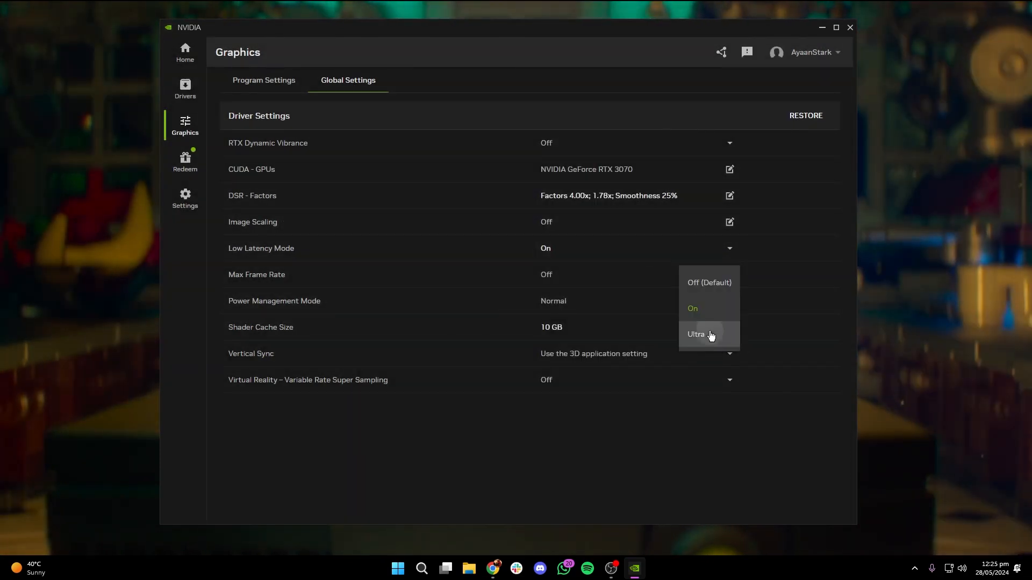
pyautogui.click(695, 334)
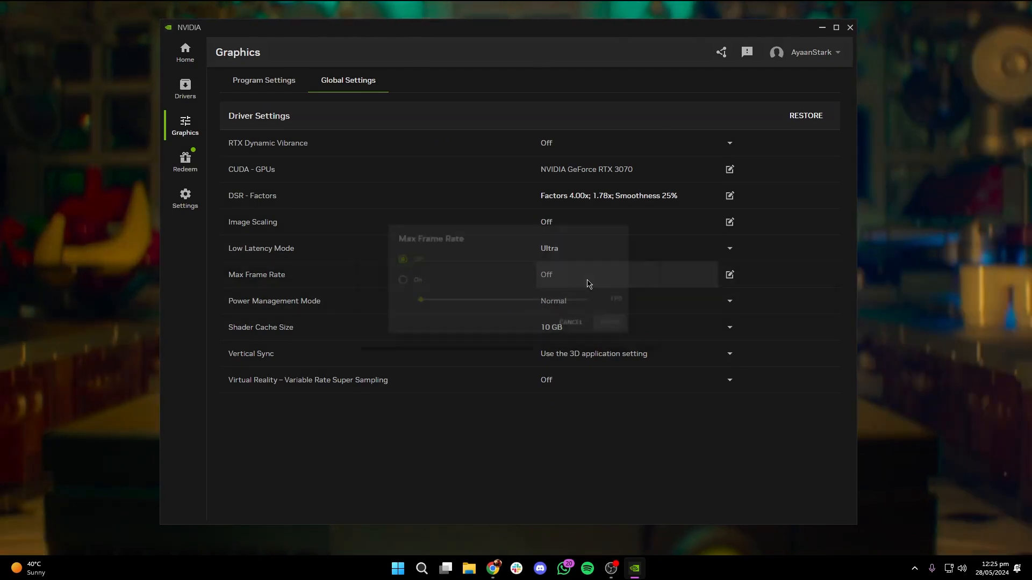